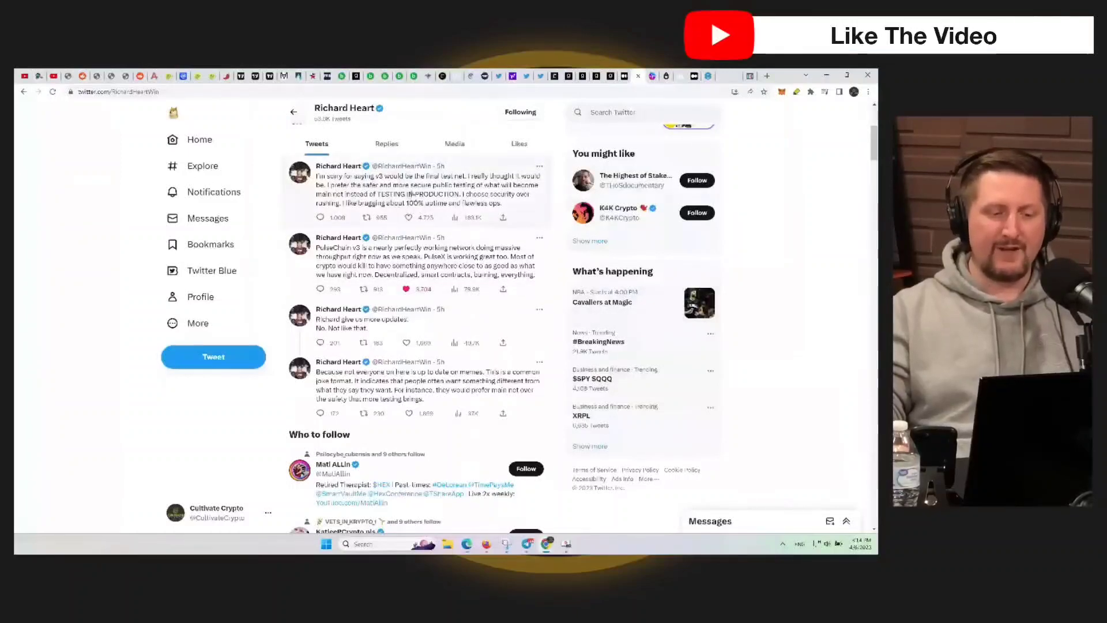
Step: Open Richard Heart's apology tweet about v3 being the final test net with its replies
{"action": "left_click", "coordinate": [423, 190]}
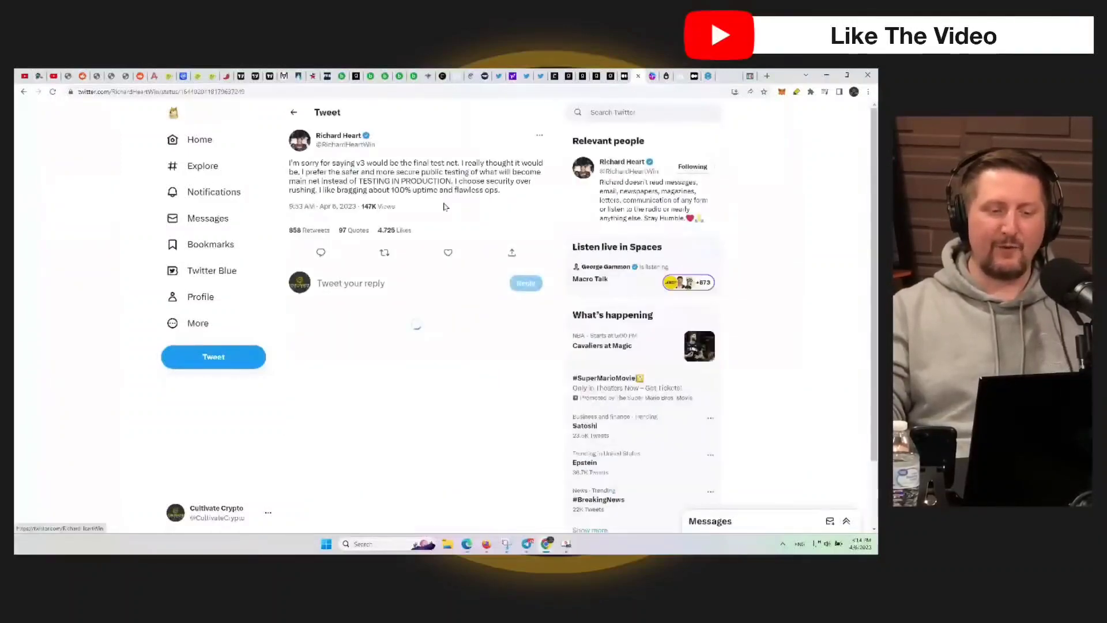
{"action": "left_click", "coordinate": [847, 76]}
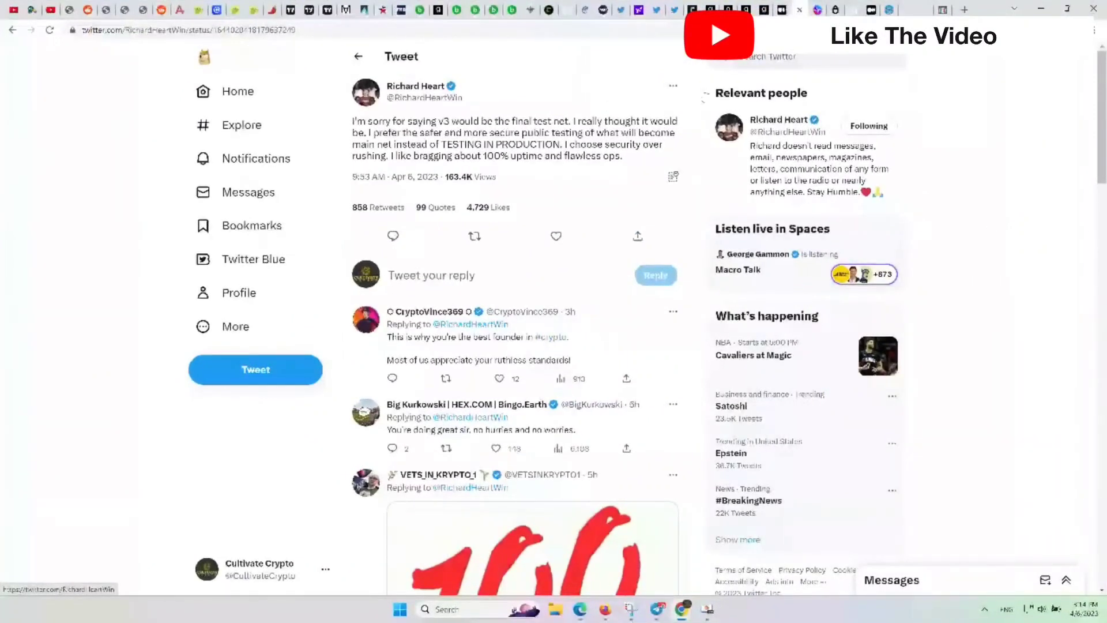
Step: Switch to the TradingView tab showing the weekly HEX/USDC chart with Fibonacci levels and RSI
{"action": "left_click", "coordinate": [304, 9]}
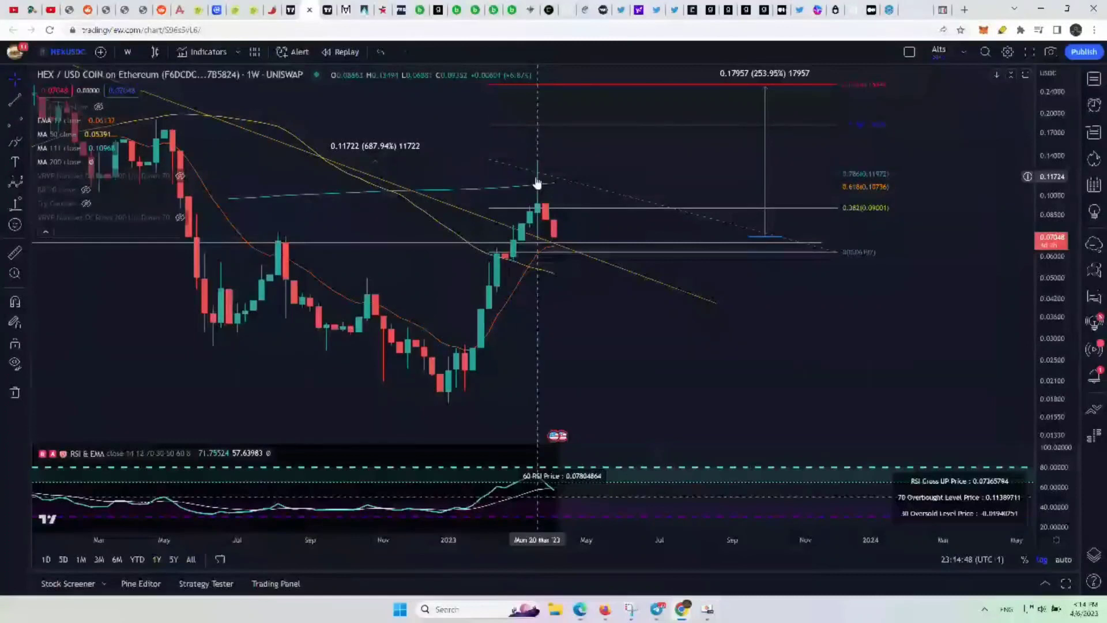
{"action": "mouse_move", "coordinate": [538, 180]}
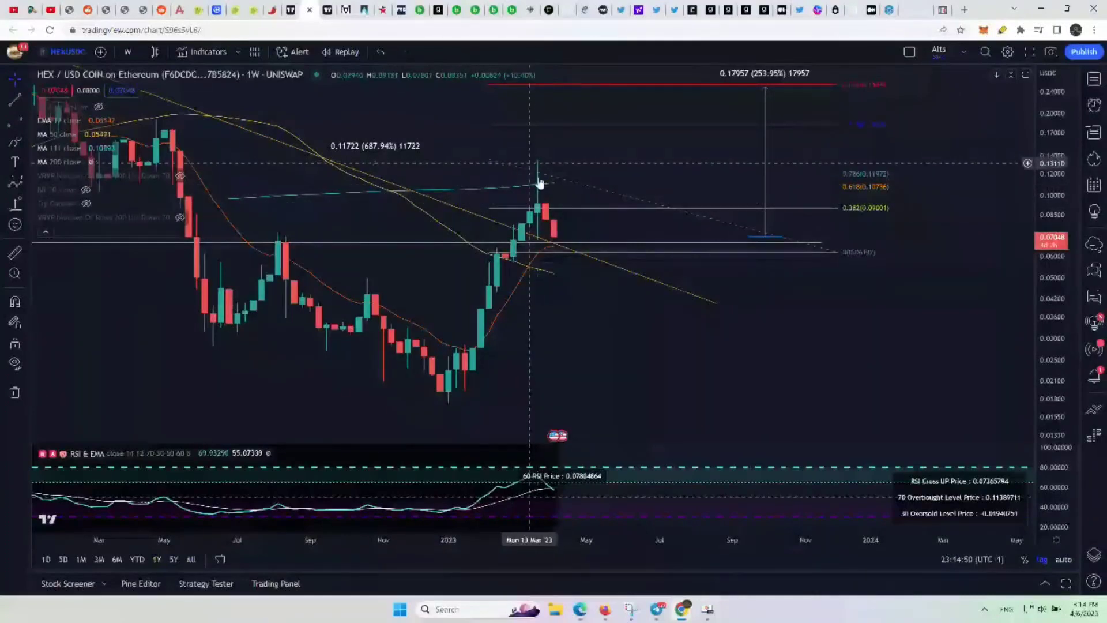
{"action": "mouse_move", "coordinate": [538, 178]}
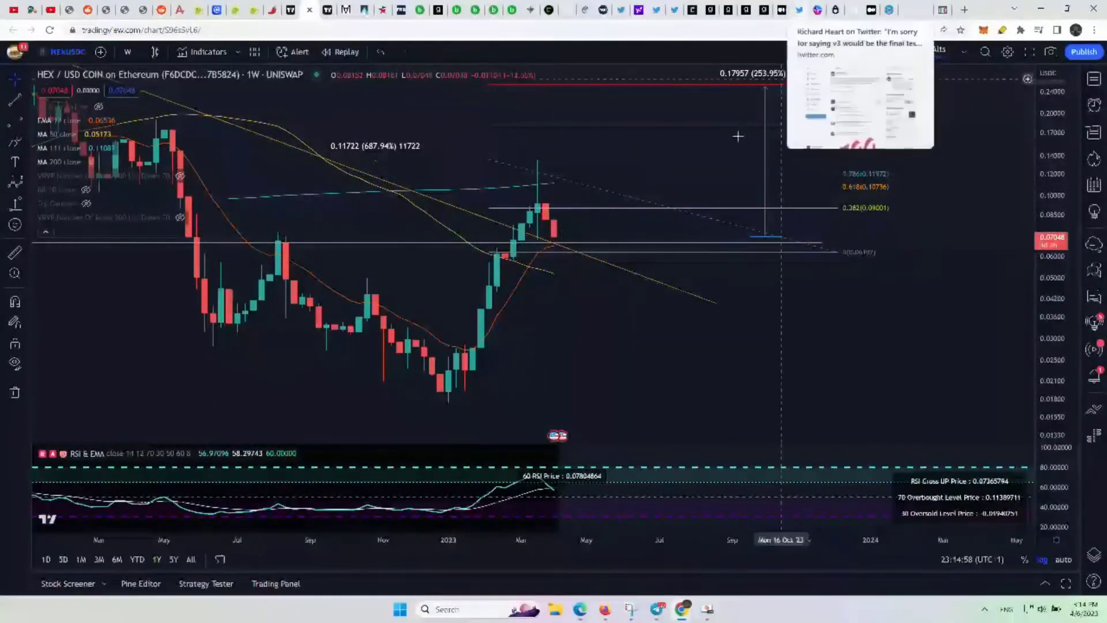
{"action": "mouse_move", "coordinate": [555, 242]}
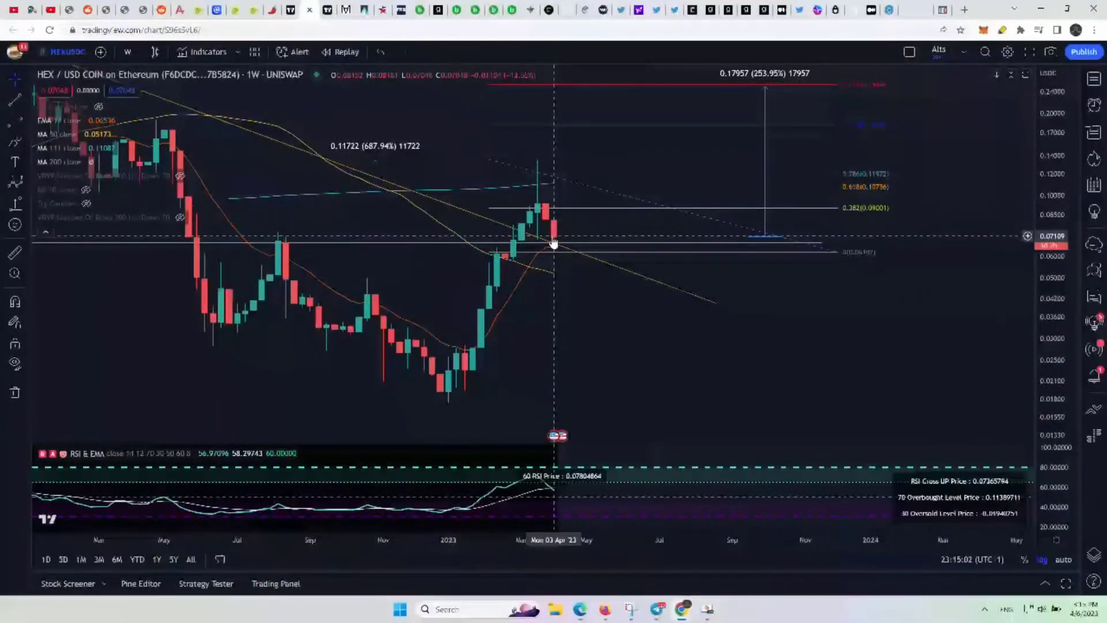
{"action": "mouse_move", "coordinate": [561, 244]}
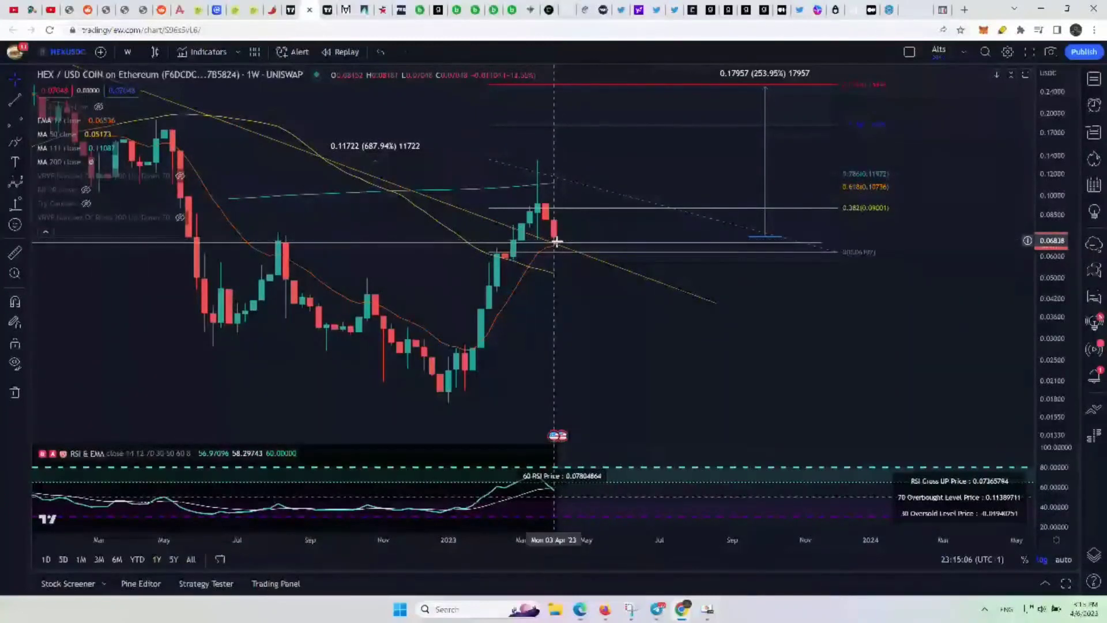
{"action": "mouse_move", "coordinate": [600, 257]}
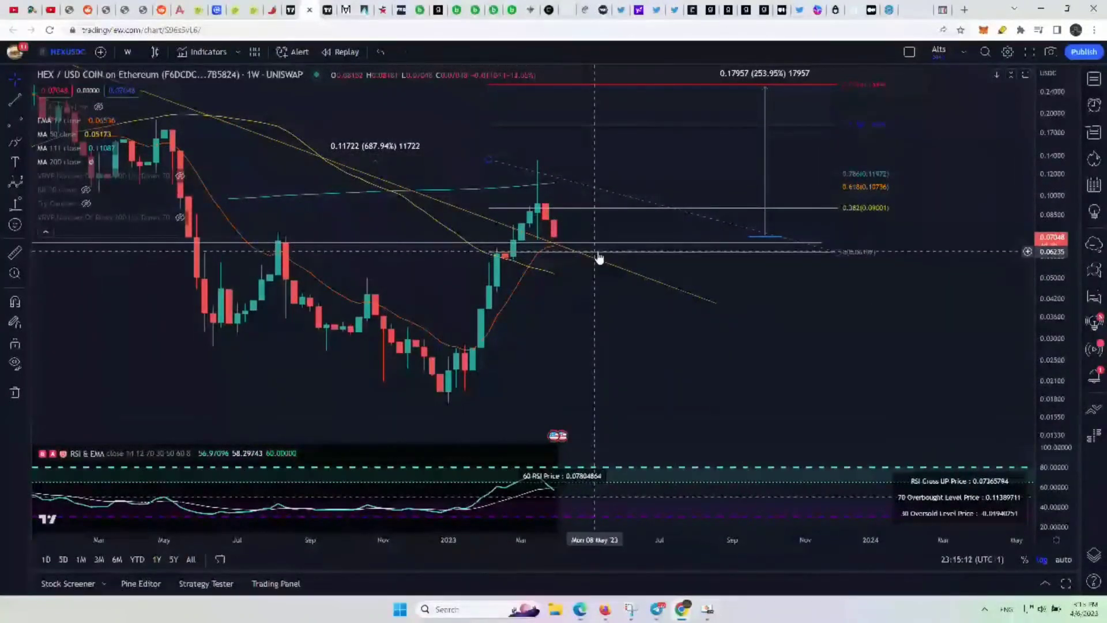
{"action": "mouse_move", "coordinate": [534, 246]}
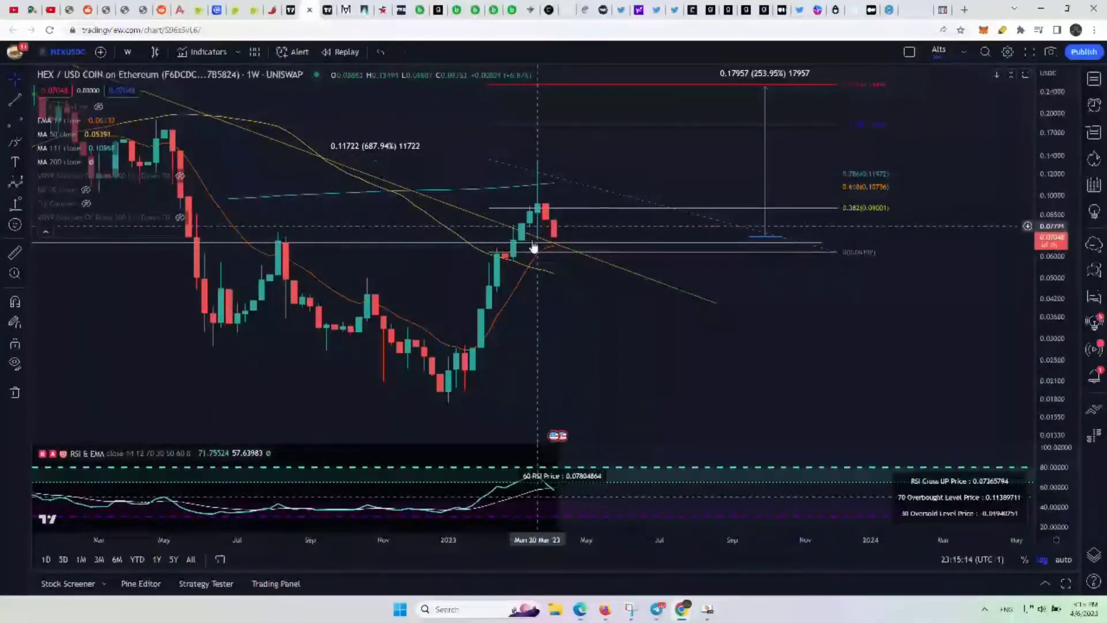
{"action": "mouse_move", "coordinate": [576, 262]}
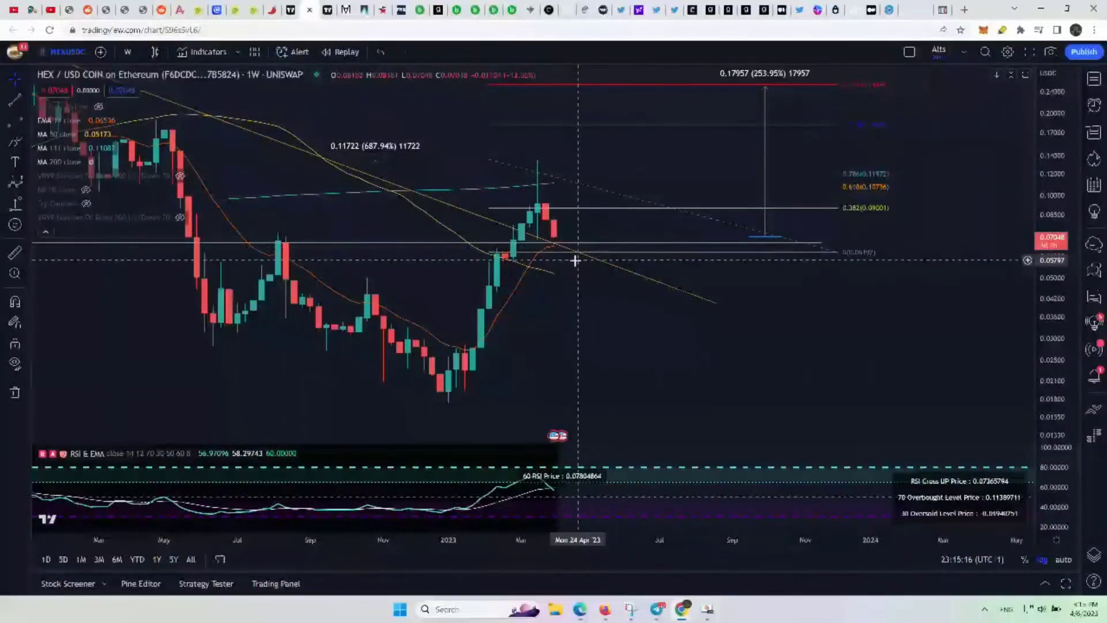
{"action": "mouse_move", "coordinate": [564, 250]}
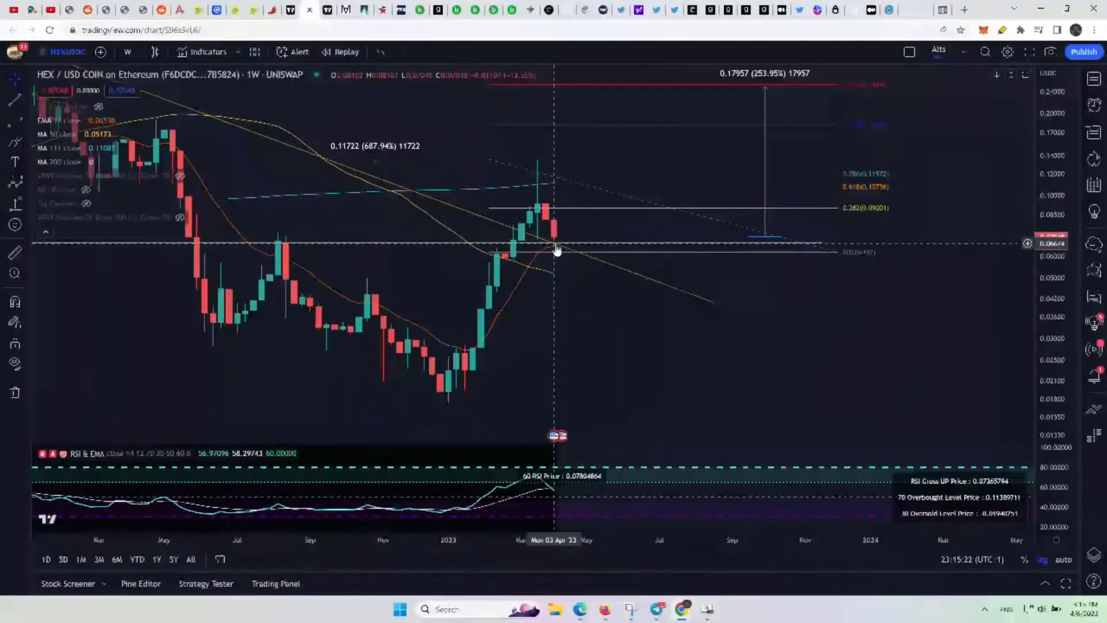
{"action": "mouse_move", "coordinate": [582, 249]}
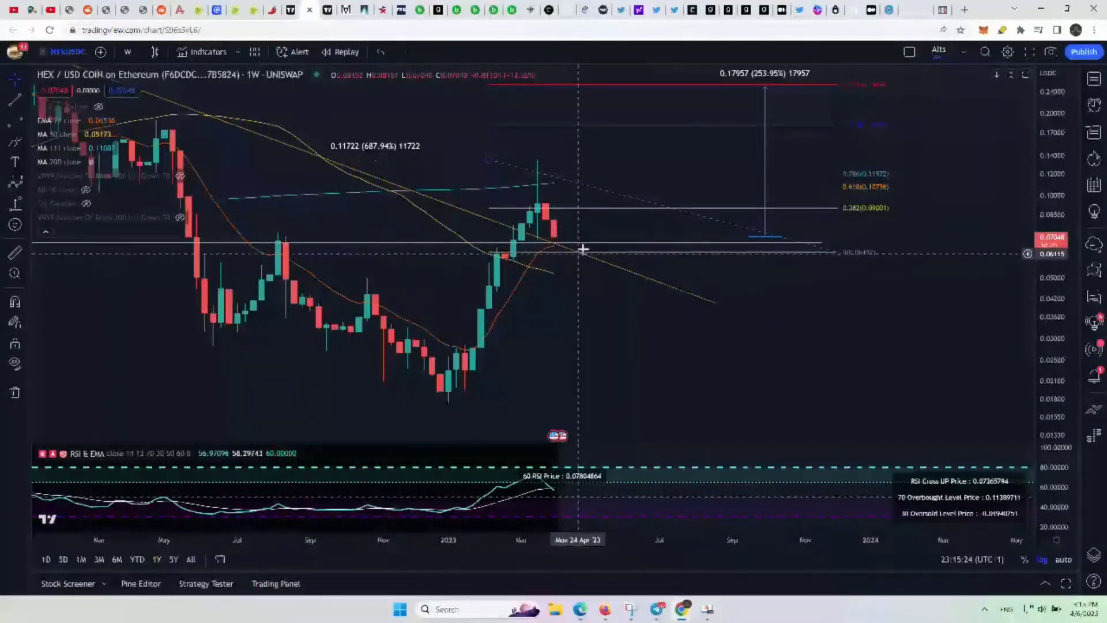
{"action": "mouse_move", "coordinate": [564, 260]}
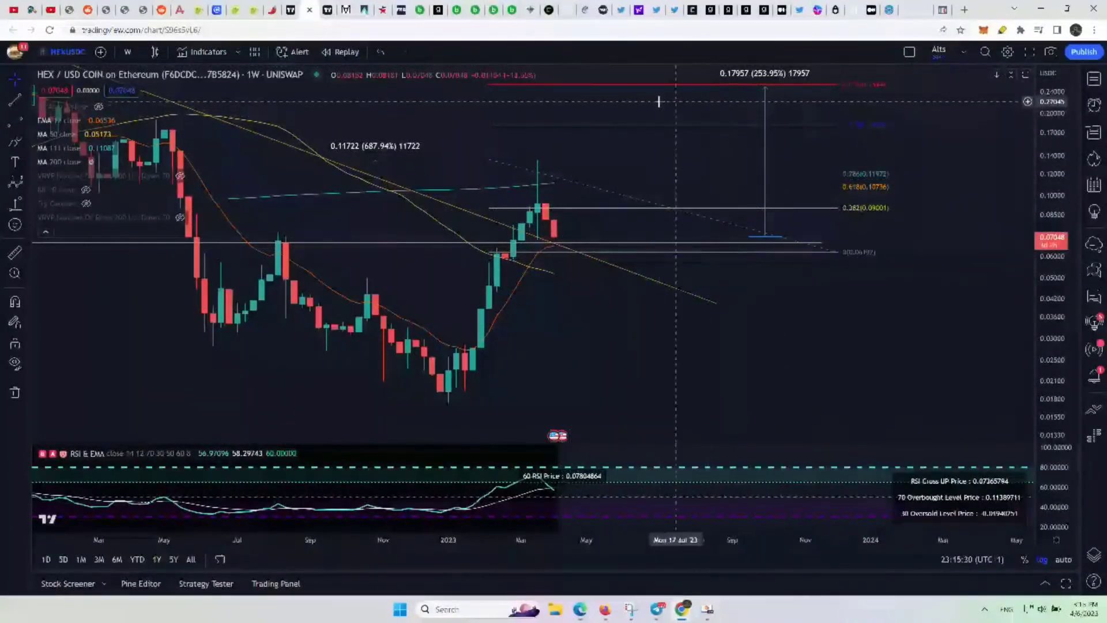
{"action": "mouse_move", "coordinate": [651, 119]}
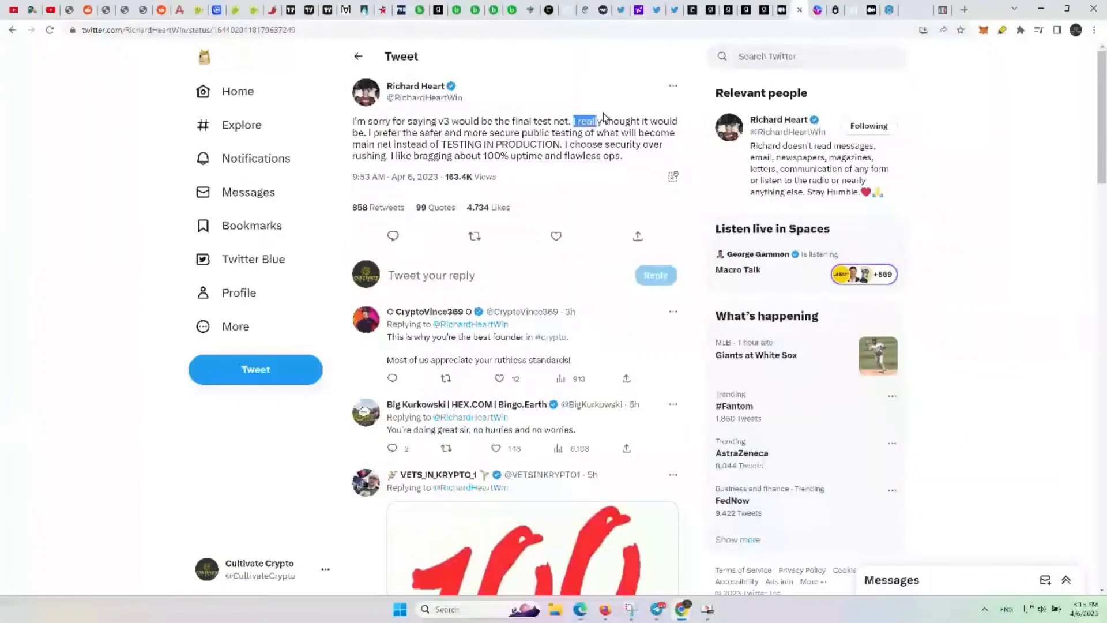
Step: Highlight the apology tweet text, from 'v3 would be the final test net' to the whole tweet
{"action": "left_click_drag", "start_coordinate": [603, 121], "coordinate": [436, 121]}
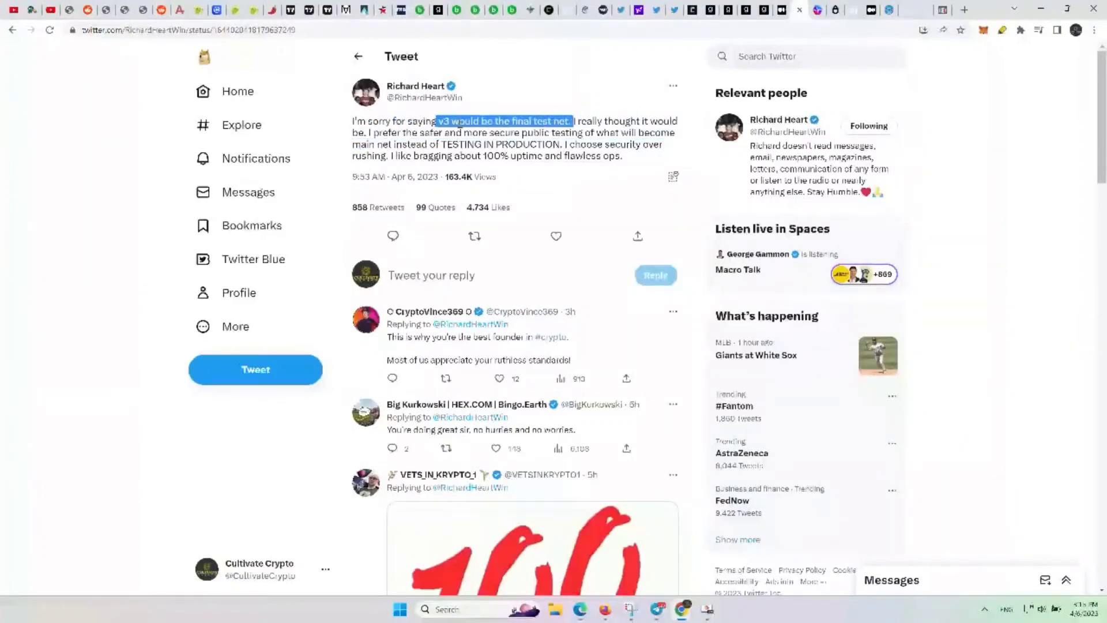
{"action": "left_click_drag", "start_coordinate": [572, 121], "coordinate": [615, 133]}
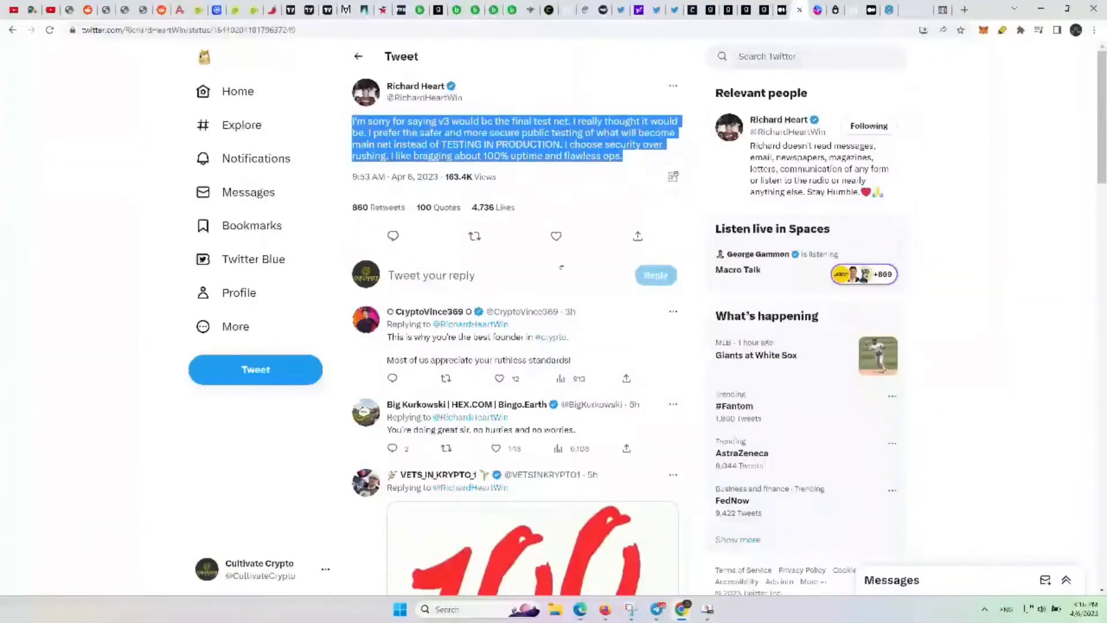
Step: Scroll down to the replies under the apology tweet, including the 100 GIF reply
{"action": "scroll", "scroll_direction": "down", "scroll_amount": 3}
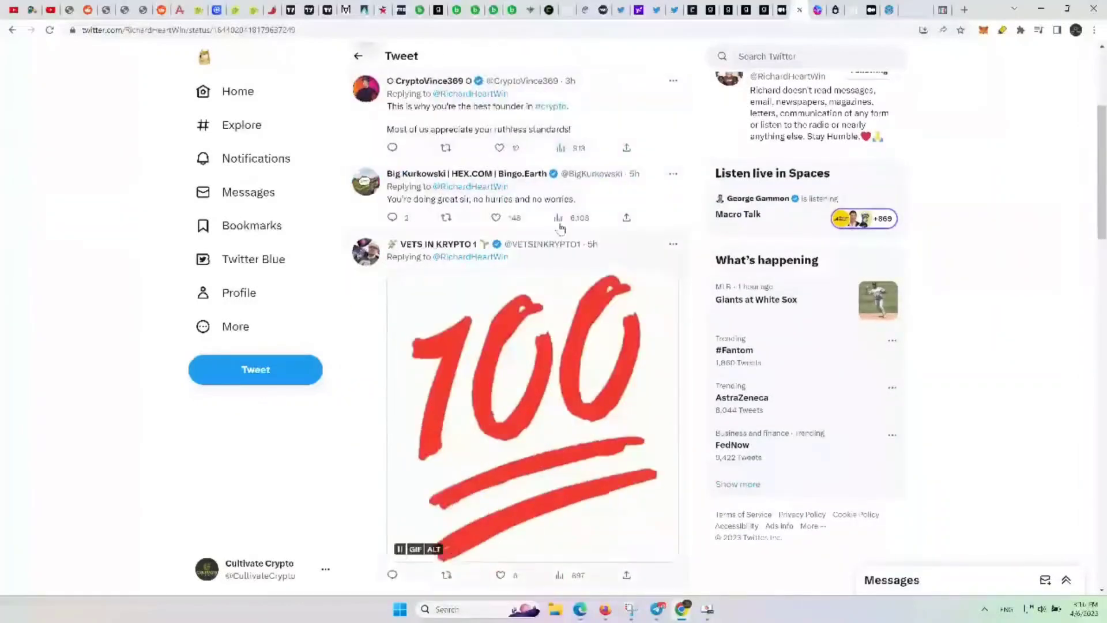
{"action": "scroll", "scroll_direction": "down", "scroll_amount": 3}
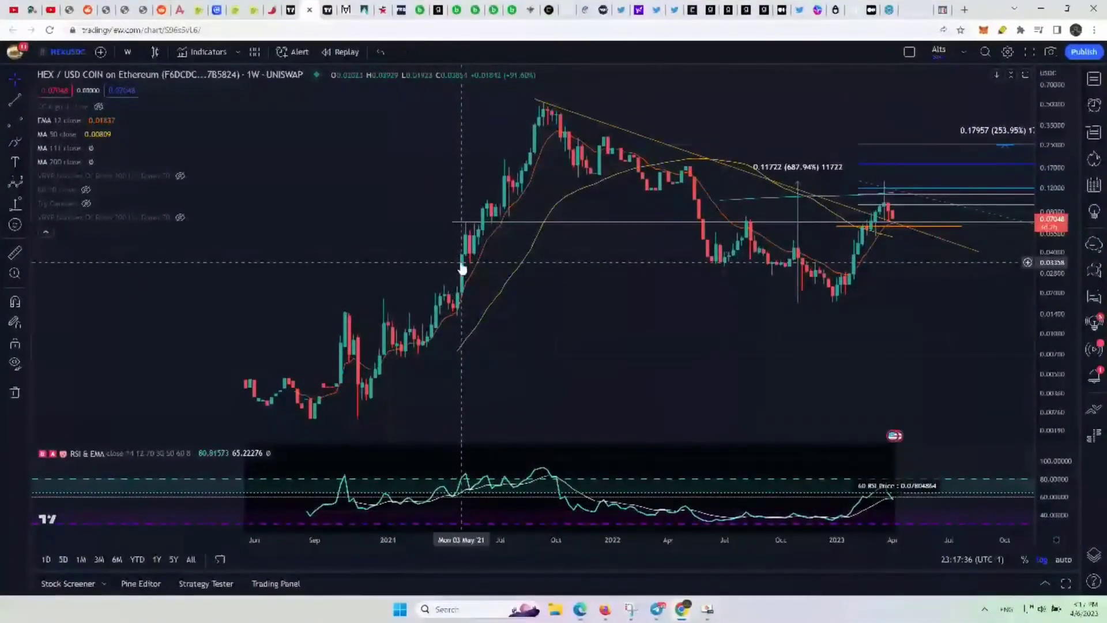
{"action": "mouse_move", "coordinate": [459, 270]}
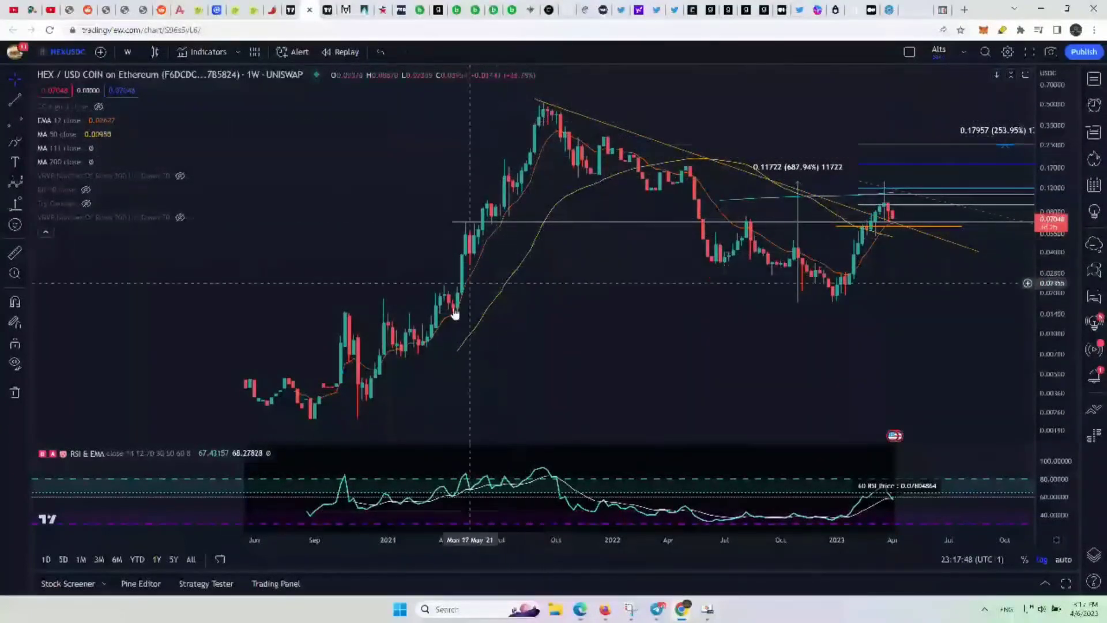
{"action": "mouse_move", "coordinate": [526, 133]}
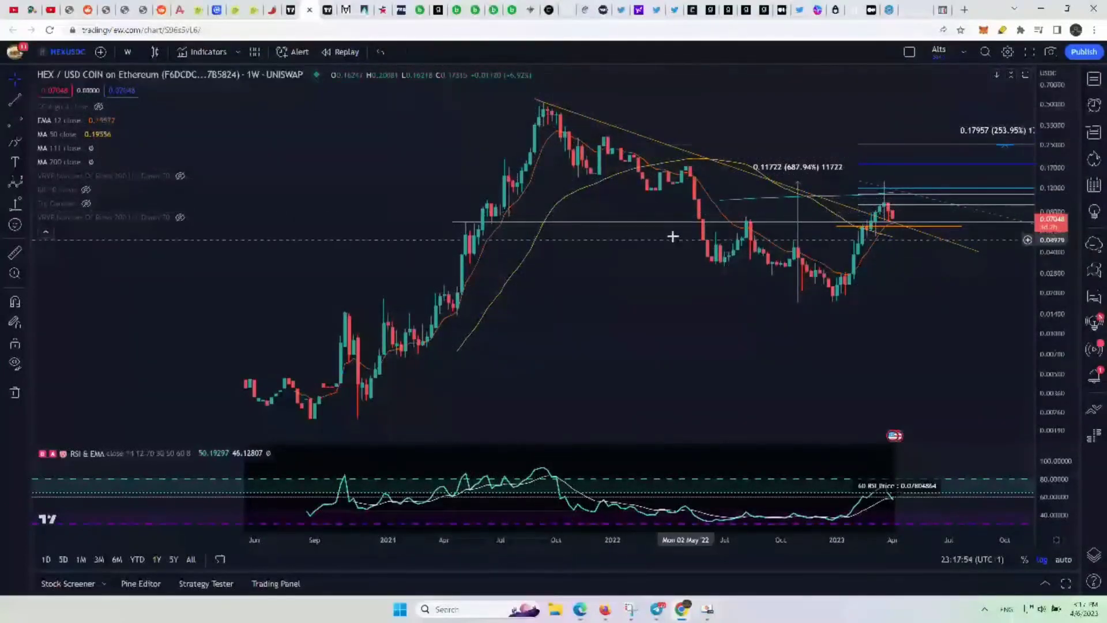
{"action": "mouse_move", "coordinate": [690, 247]}
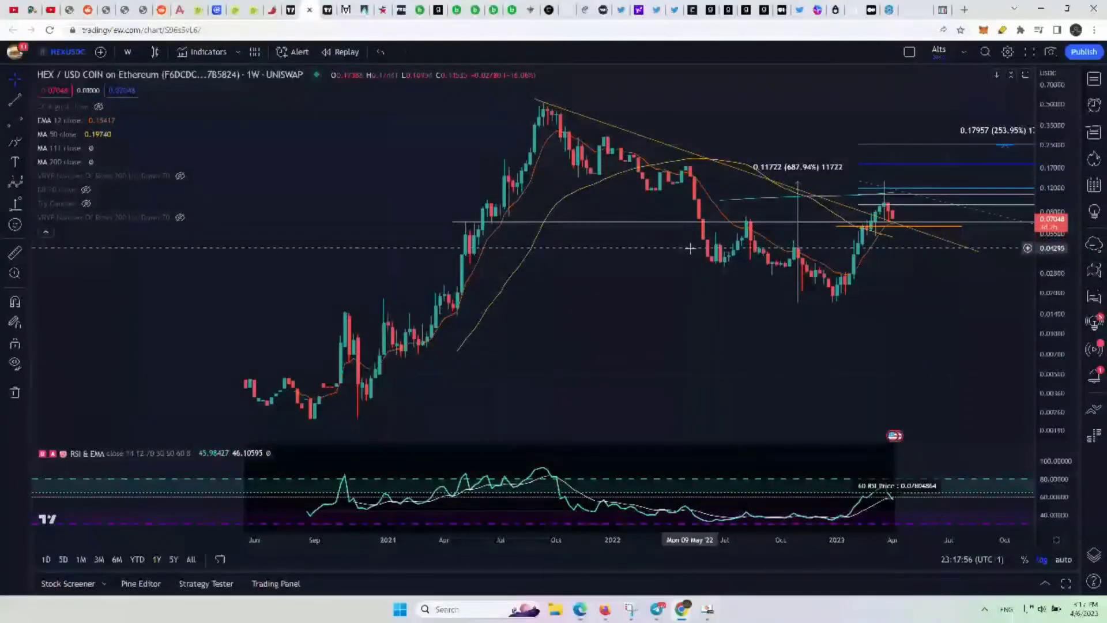
{"action": "mouse_move", "coordinate": [713, 274]}
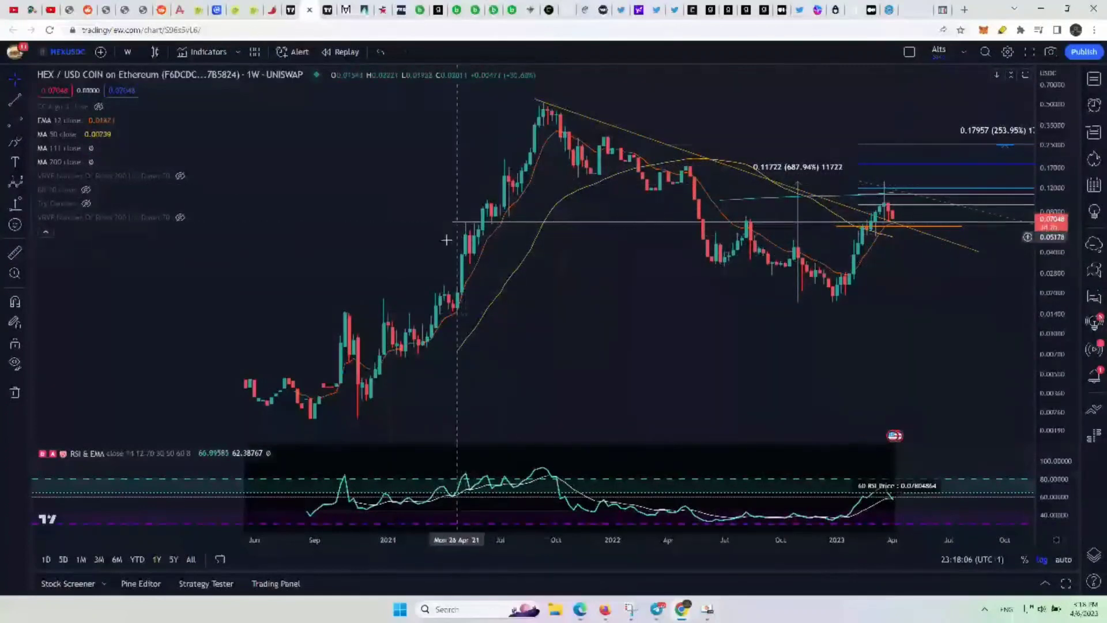
{"action": "mouse_move", "coordinate": [389, 252]}
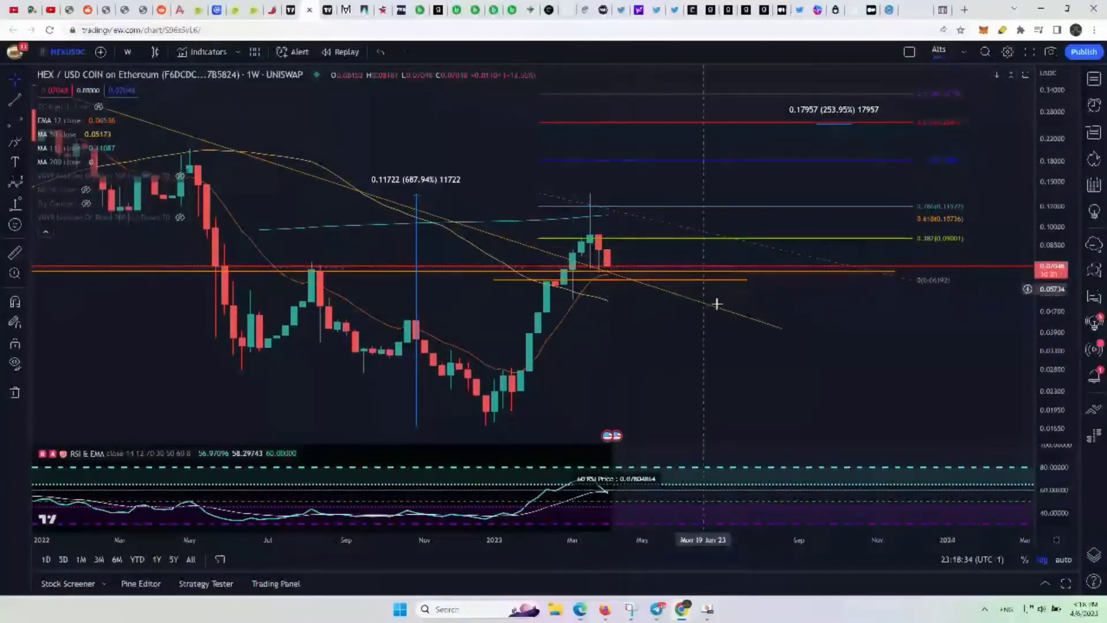
{"action": "mouse_move", "coordinate": [669, 353]}
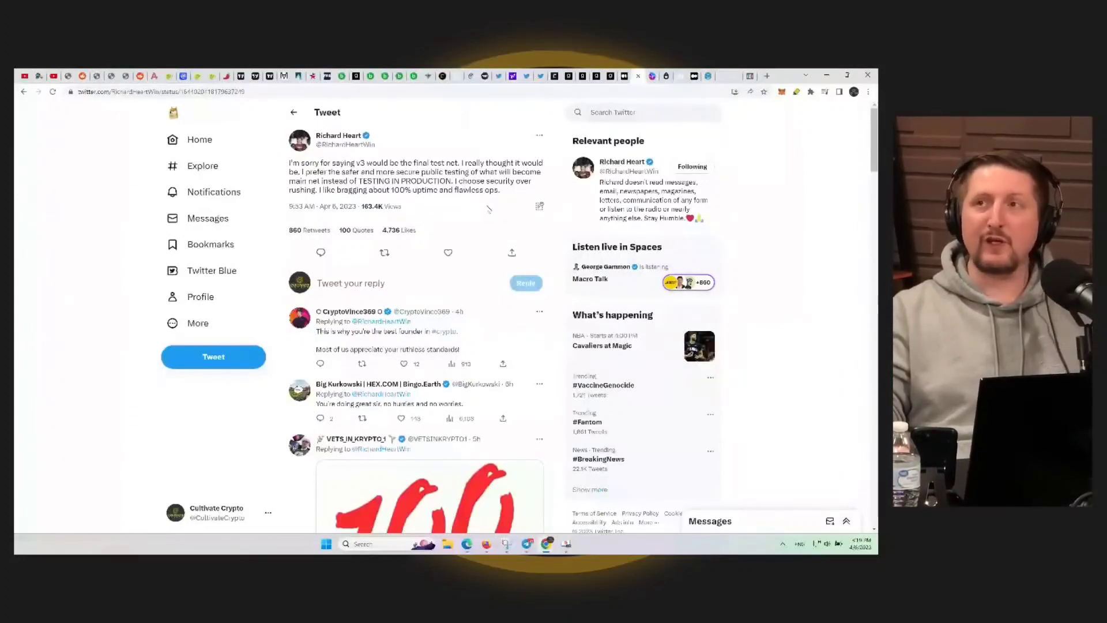
Step: Scroll the Twitter timeline to Richard Heart's tweet calling PulseChain v3 a nearly perfectly working network
{"action": "scroll", "scroll_direction": "down", "scroll_amount": 3}
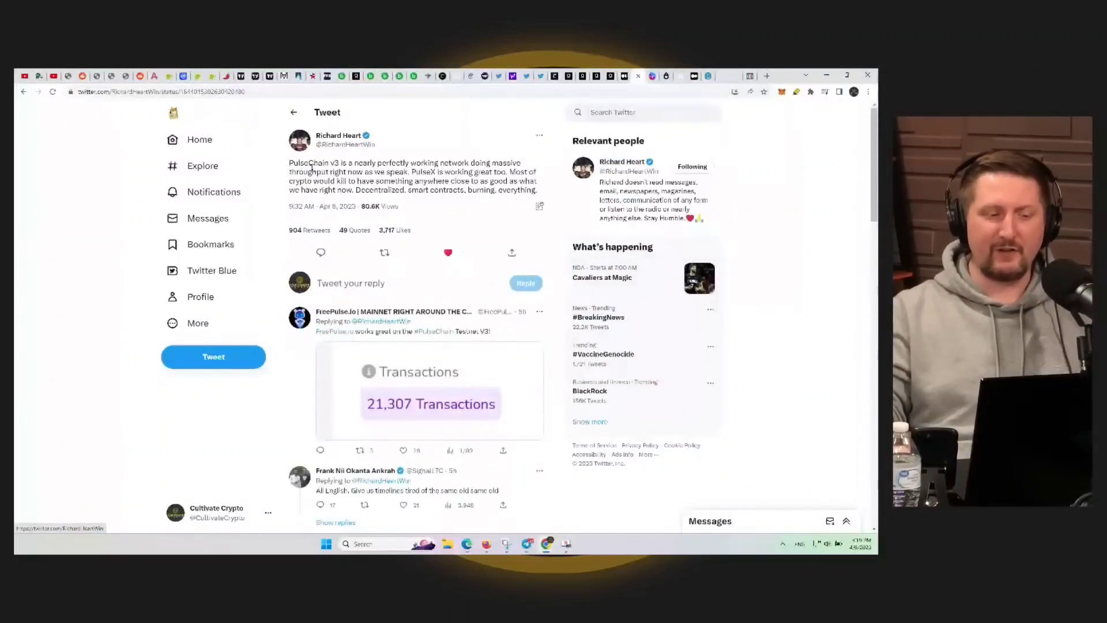
{"action": "left_click_drag", "start_coordinate": [288, 162], "coordinate": [391, 163]}
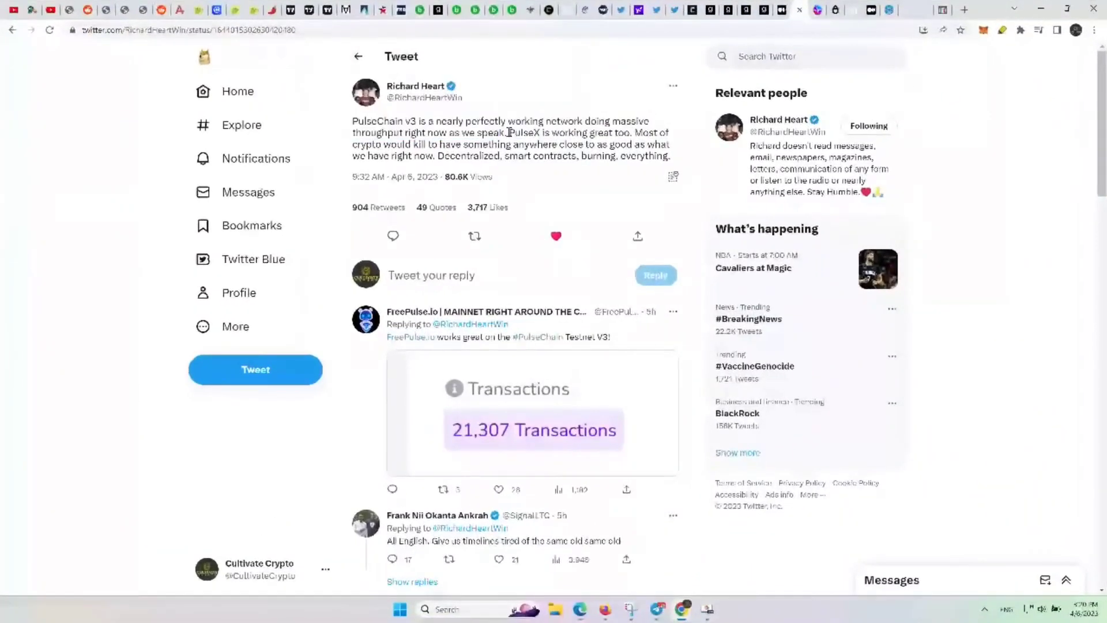
{"action": "left_click_drag", "start_coordinate": [507, 133], "coordinate": [633, 133]}
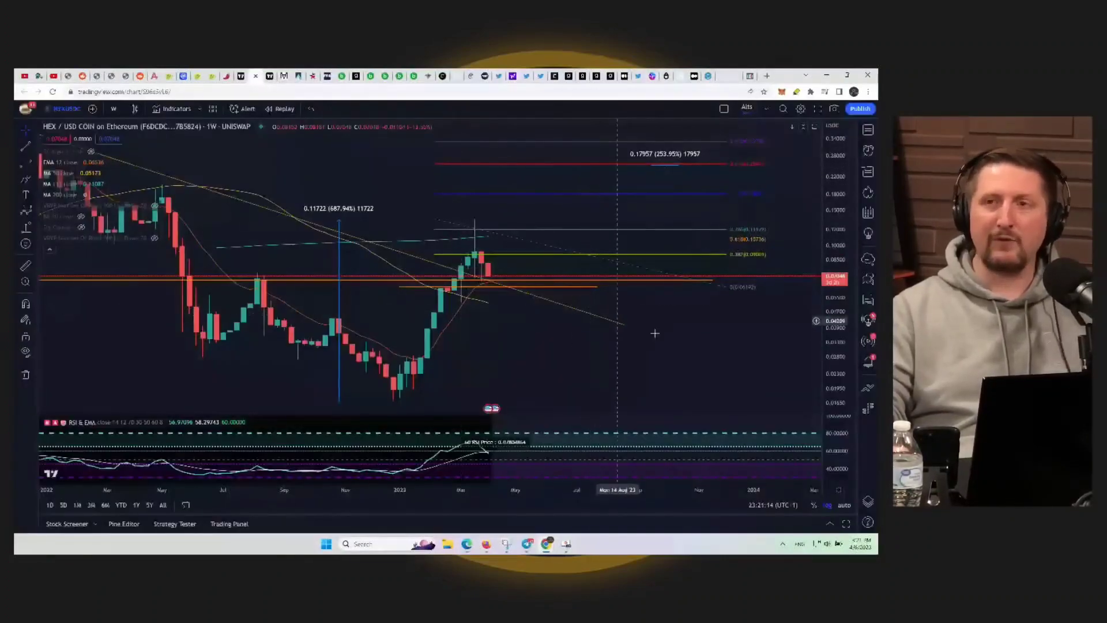
{"action": "mouse_move", "coordinate": [688, 306]}
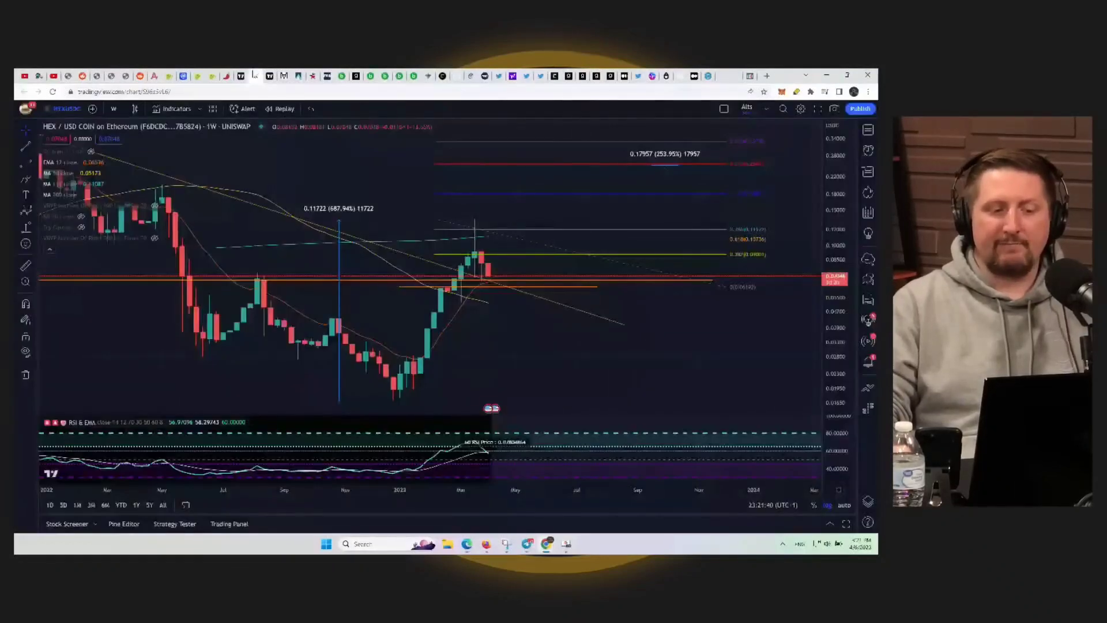
{"action": "mouse_move", "coordinate": [561, 259]}
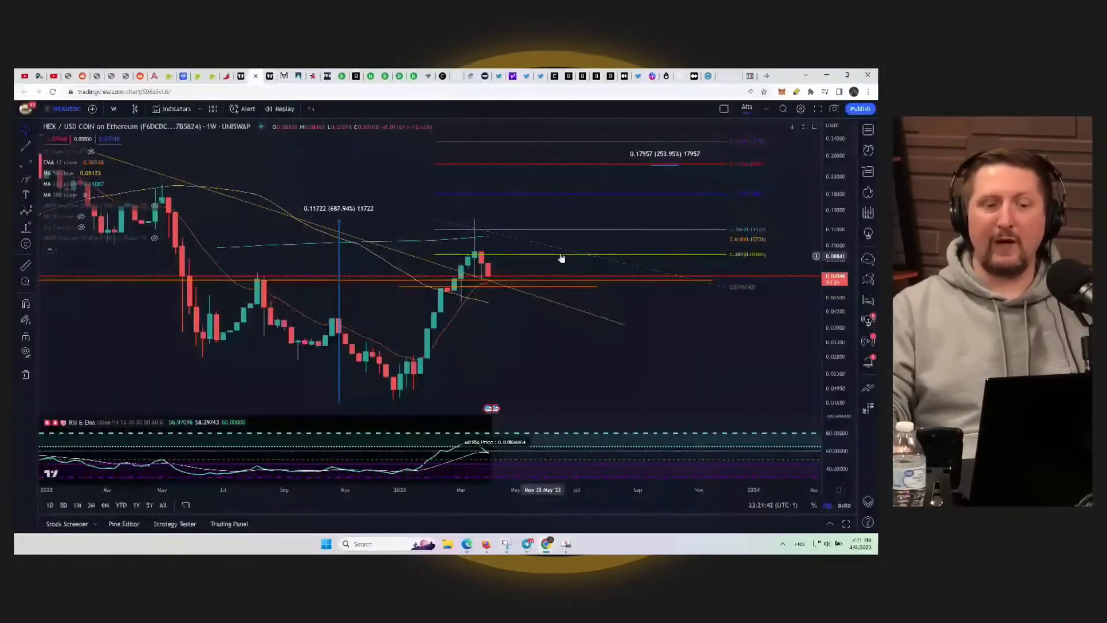